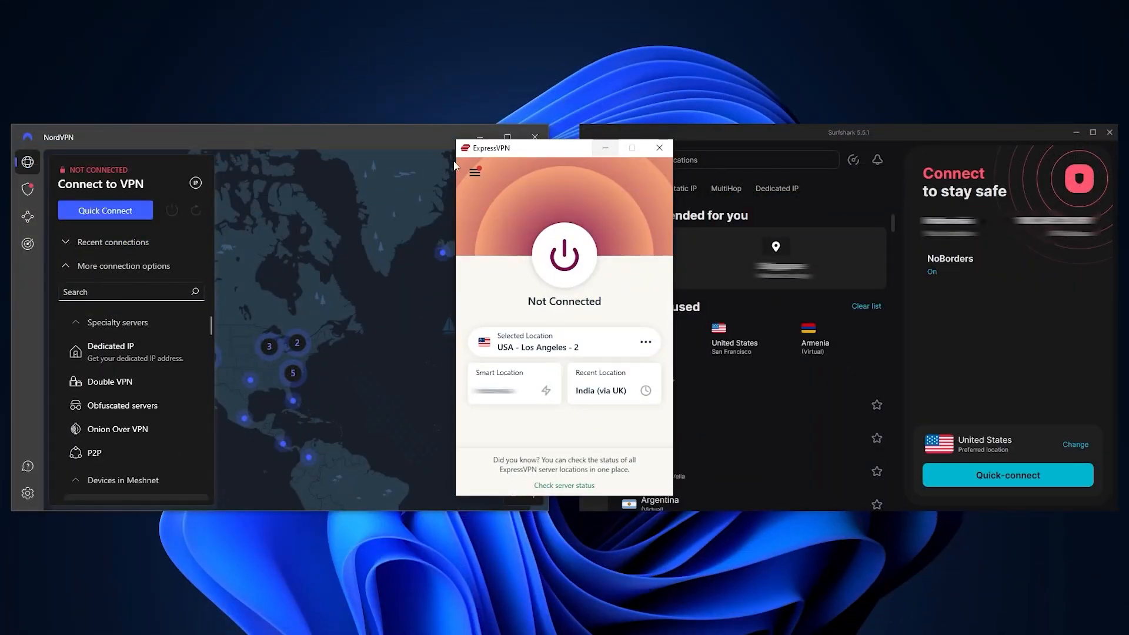
pyautogui.moveTo(405, 137)
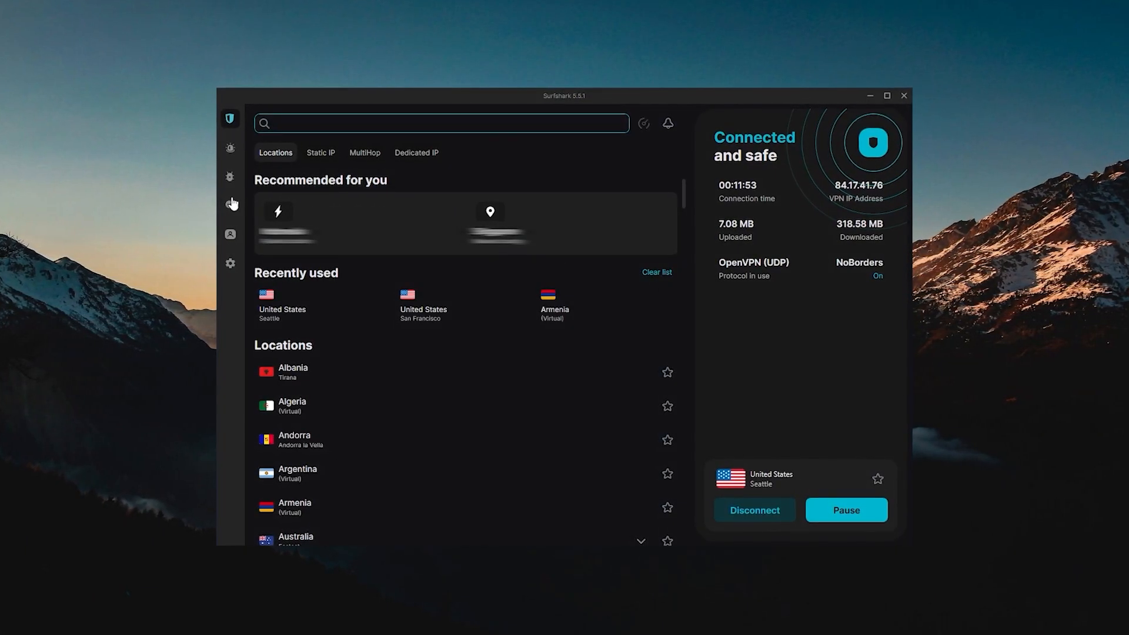
# - Show ExpressVPN's VPN Locations on the All tab, starting with the Americas
pyautogui.click(230, 263)
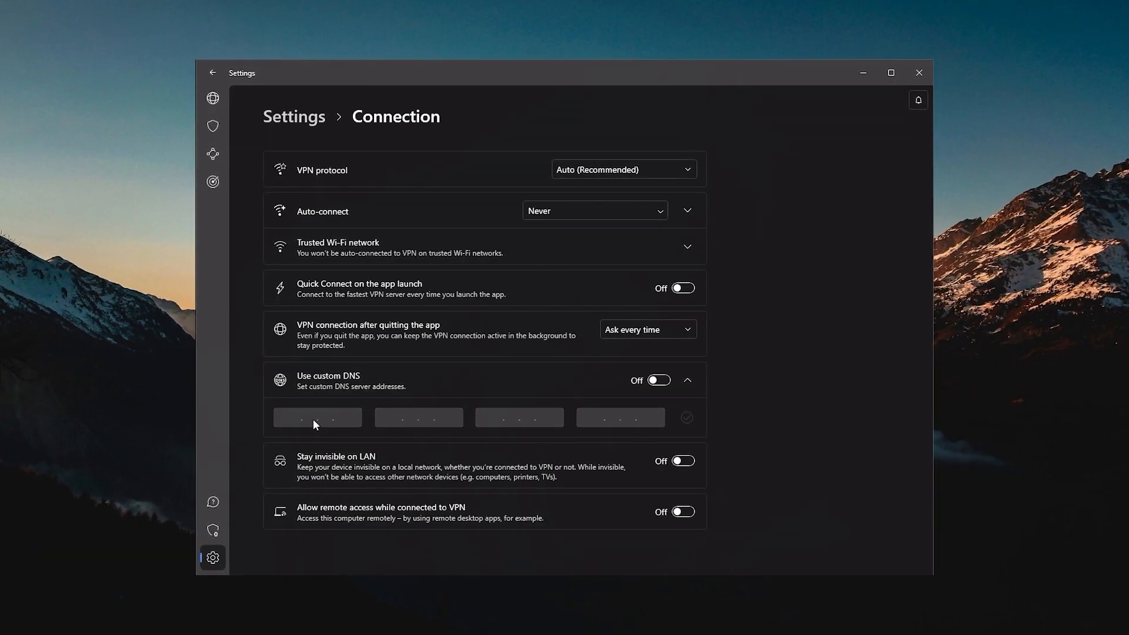
pyautogui.click(212, 72)
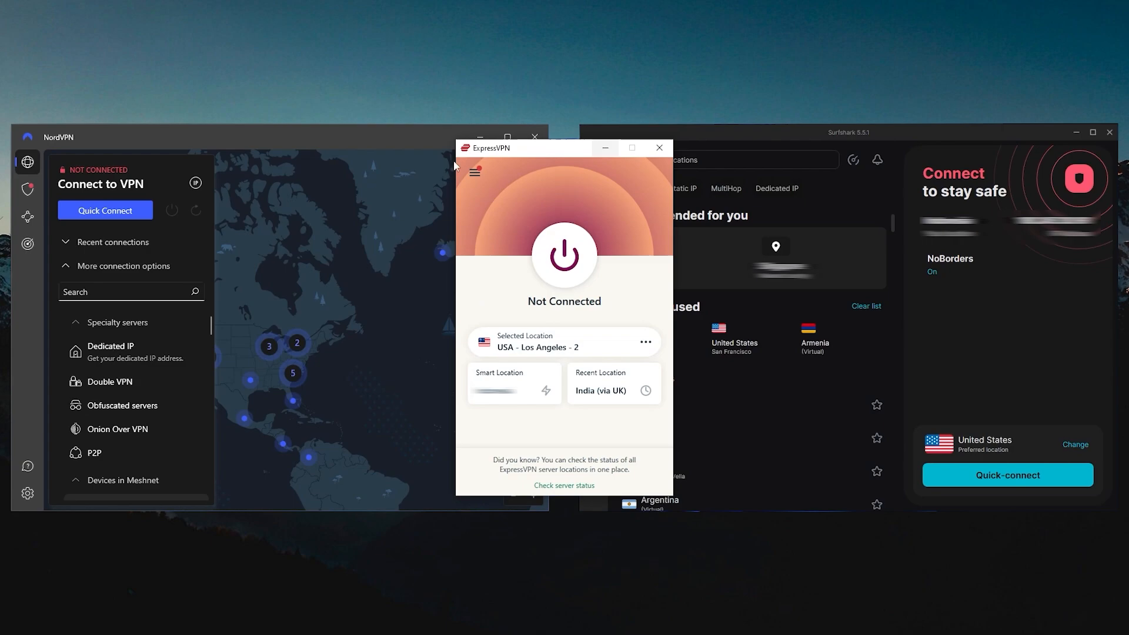
pyautogui.moveTo(407, 137)
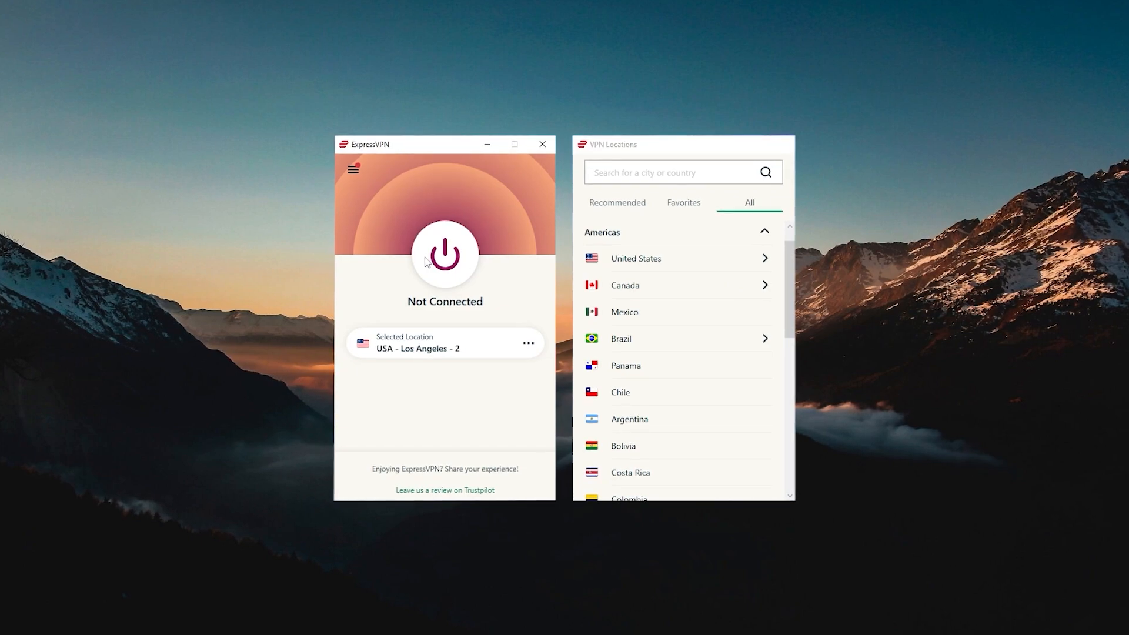
pyautogui.click(444, 253)
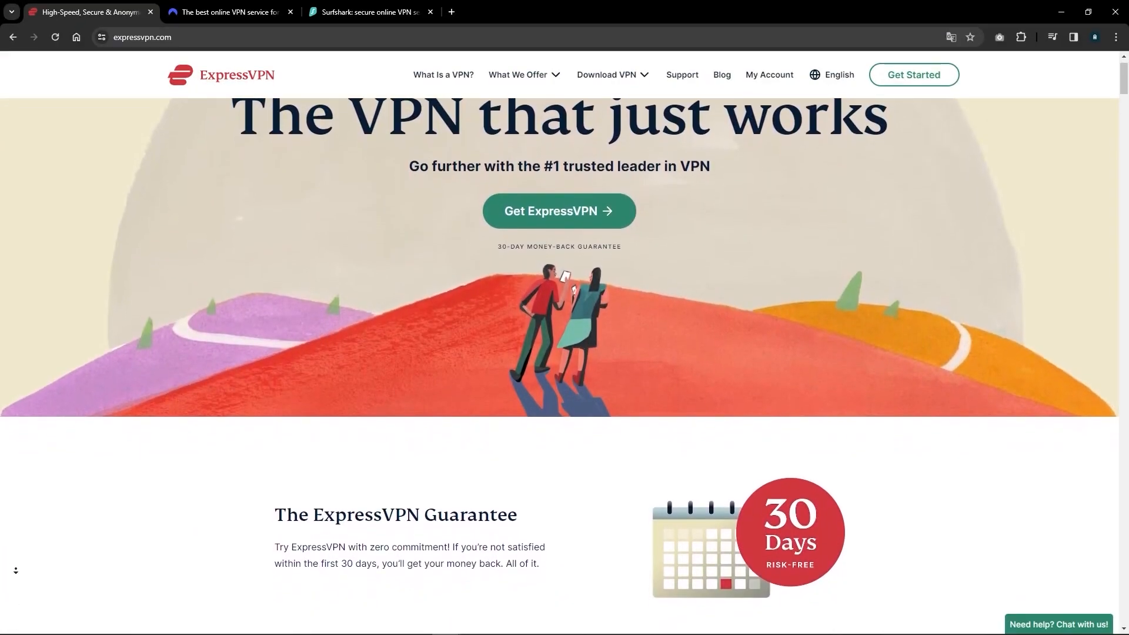
# - Scroll the expressvpn.com homepage, then switch Chrome to the NordVPN site
pyautogui.scroll(-3)
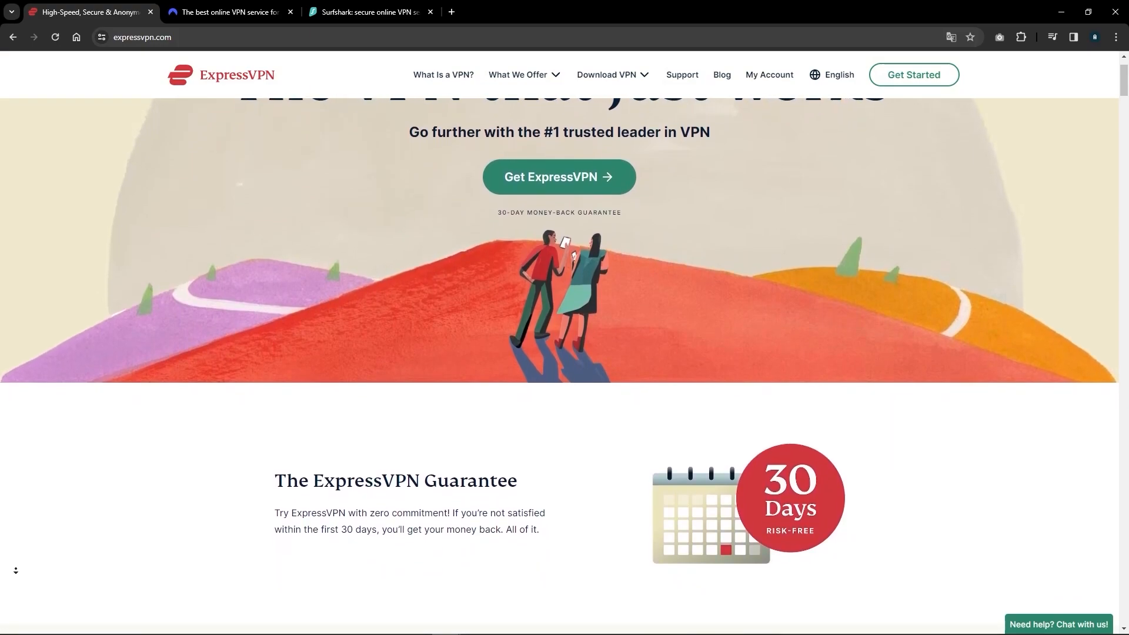
pyautogui.click(228, 12)
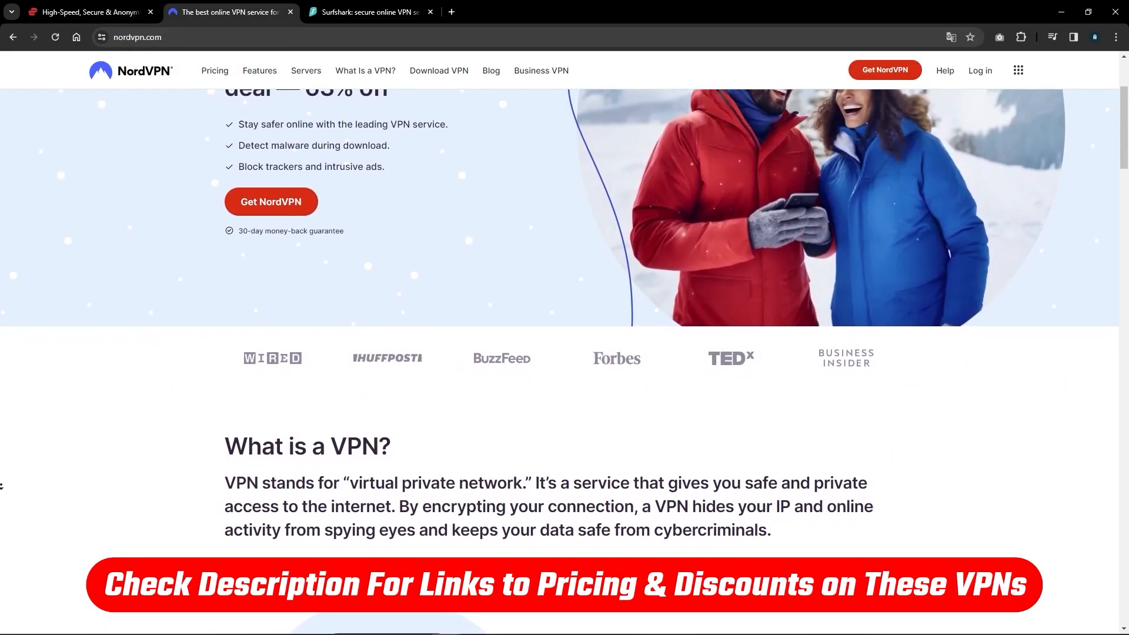
pyautogui.click(367, 11)
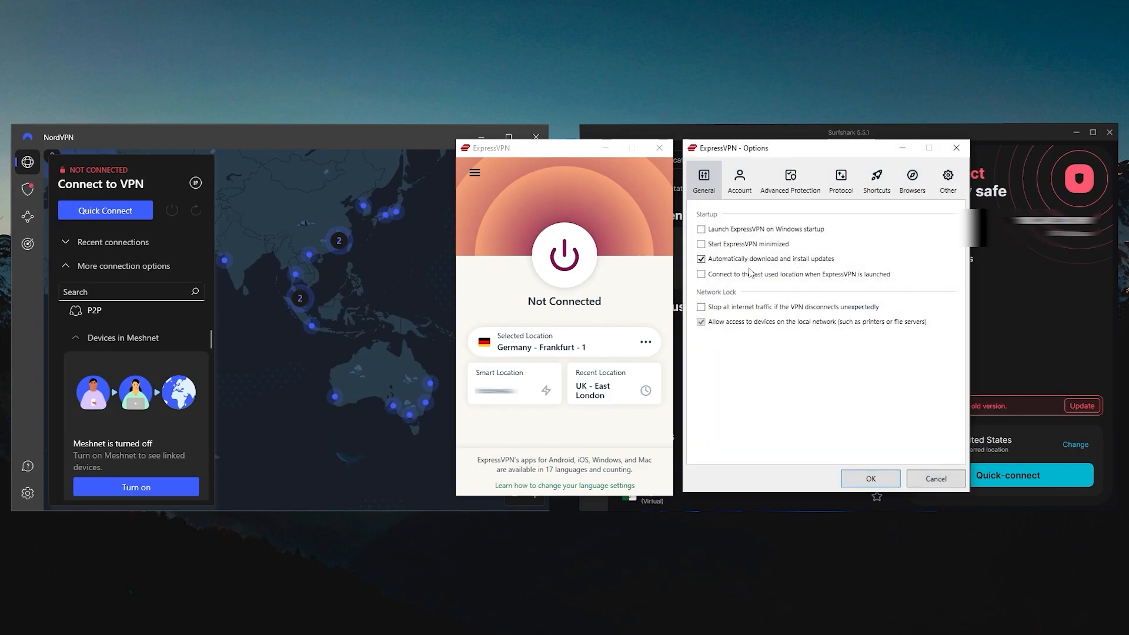
# - Show ExpressVPN's General options with startup and Network Lock settings
pyautogui.click(700, 307)
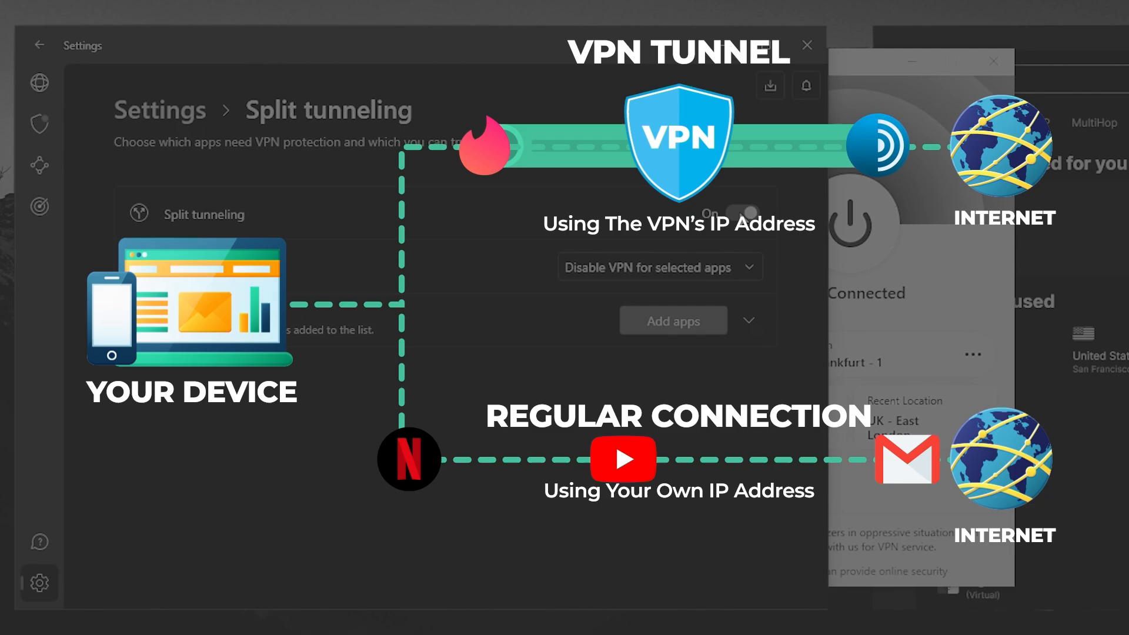
# - Mark Creative Cloud Core Service to bypass NordVPN's VPN via split tunneling
pyautogui.click(671, 320)
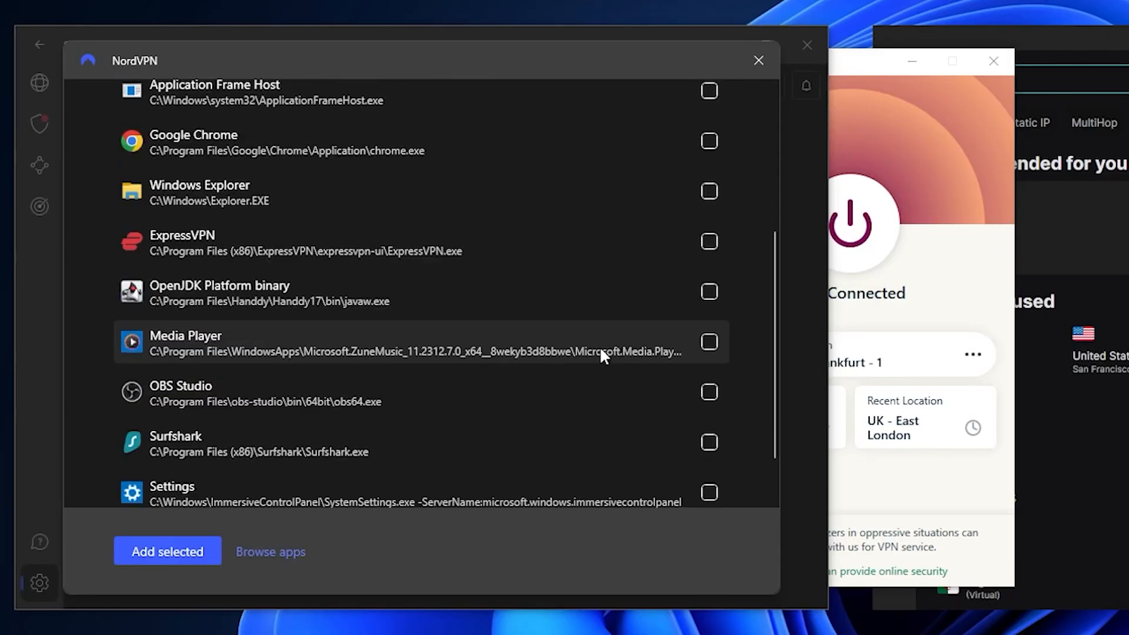
pyautogui.scroll(3)
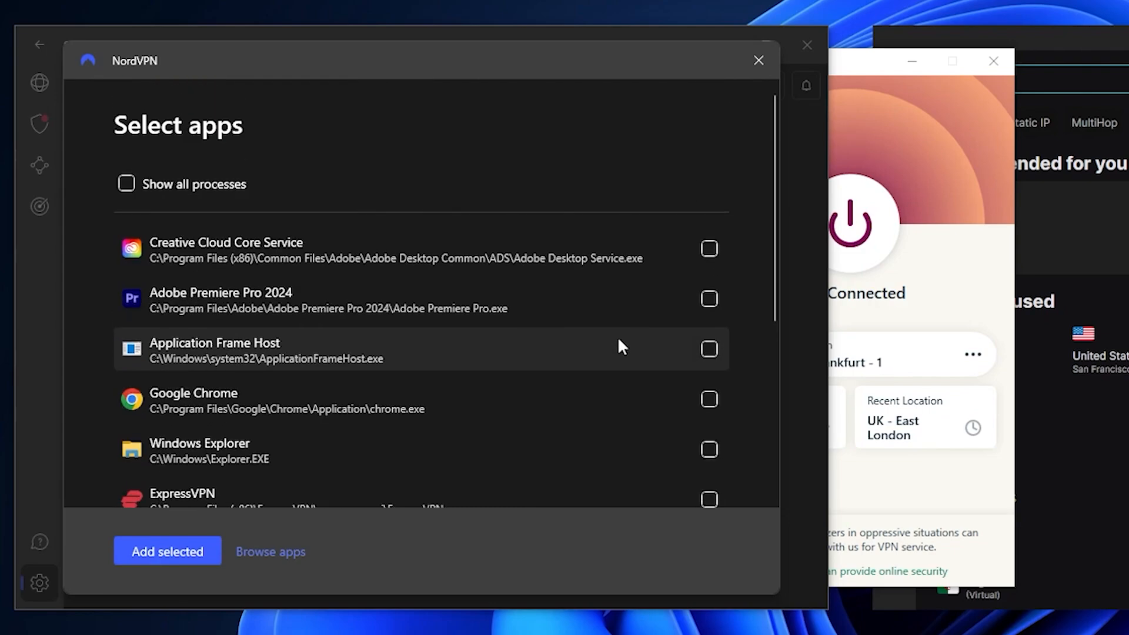
pyautogui.click(709, 248)
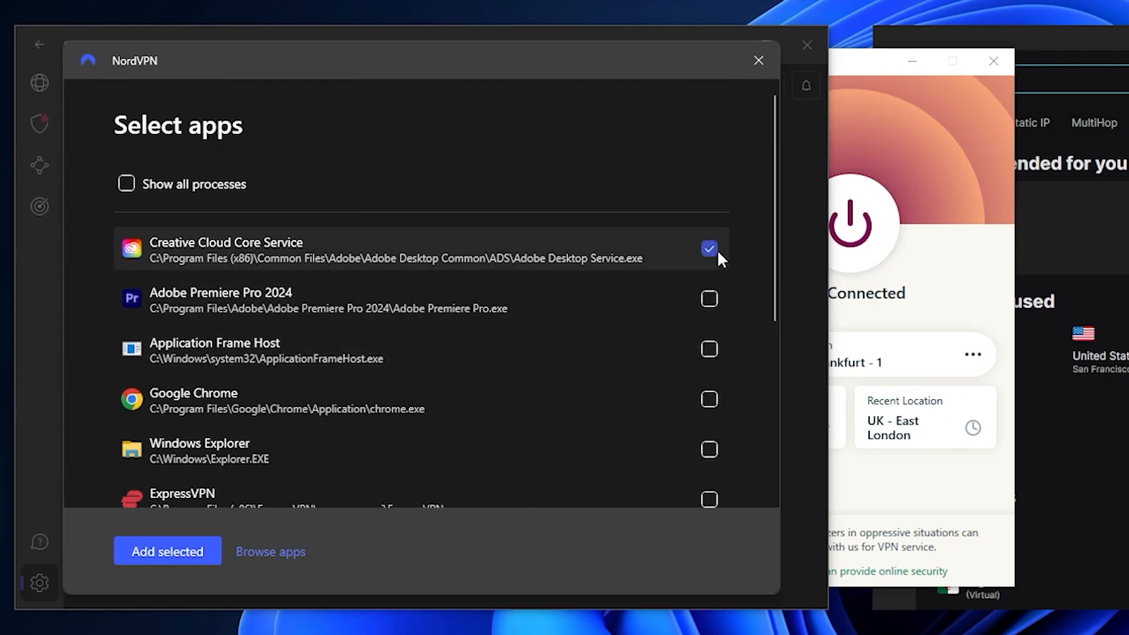
pyautogui.click(167, 552)
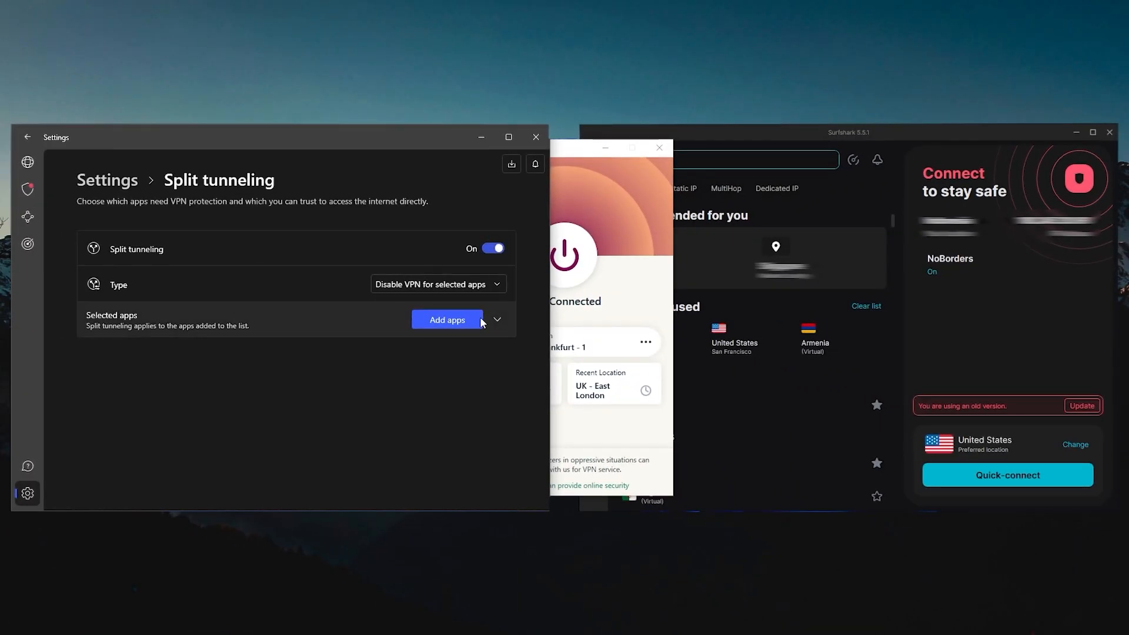
# - Reopen the split tunneling app list and tick another app to exclude
pyautogui.click(447, 319)
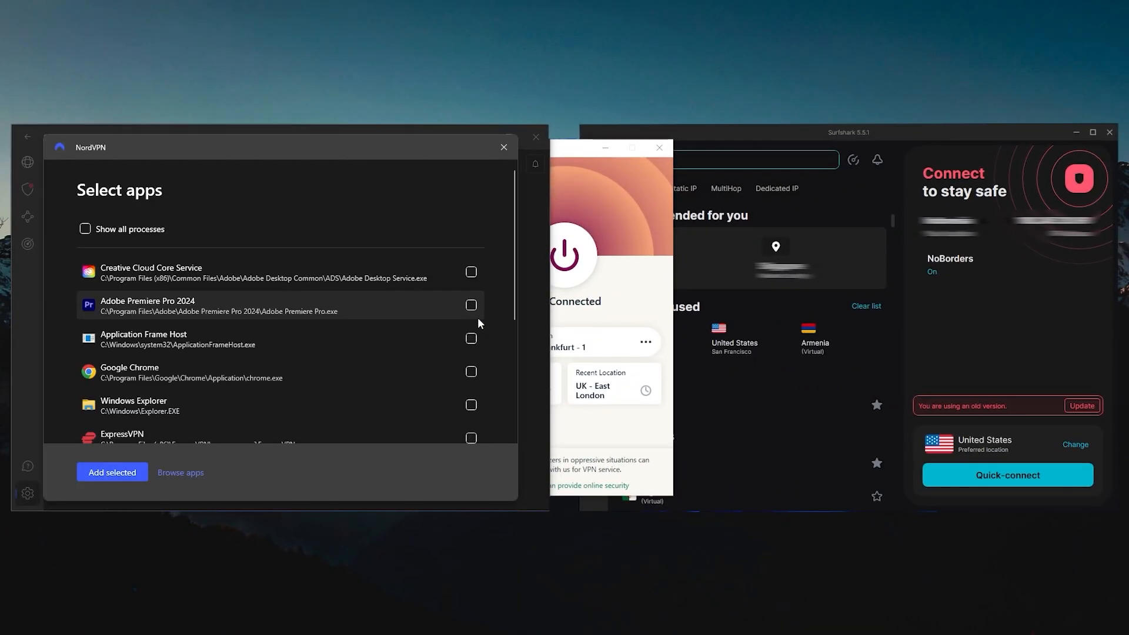
pyautogui.scroll(-3)
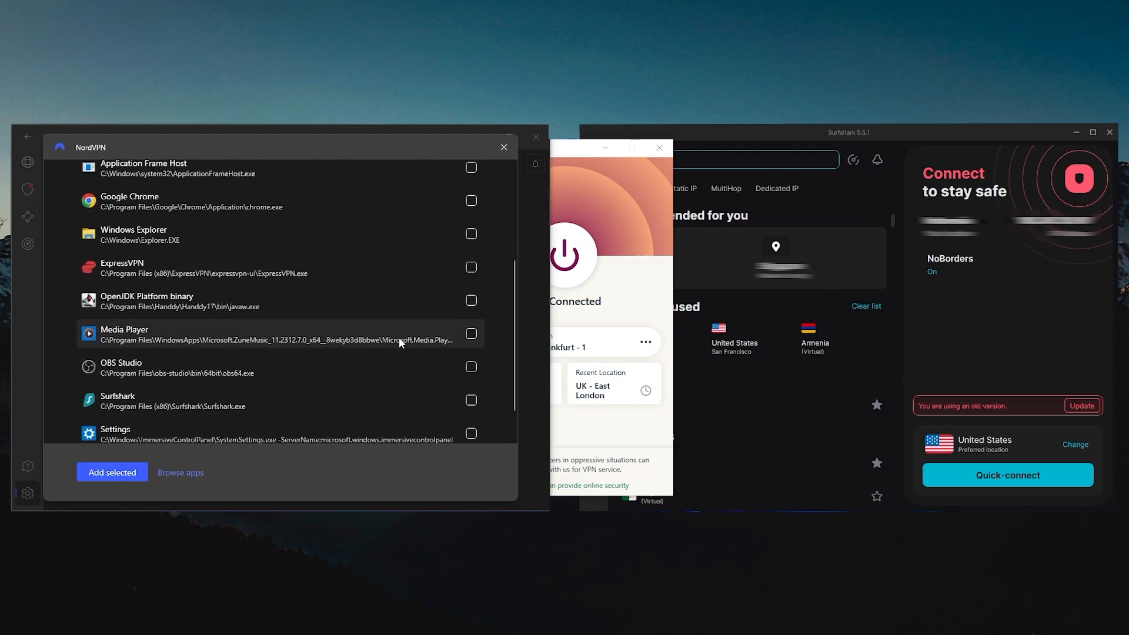
pyautogui.scroll(3)
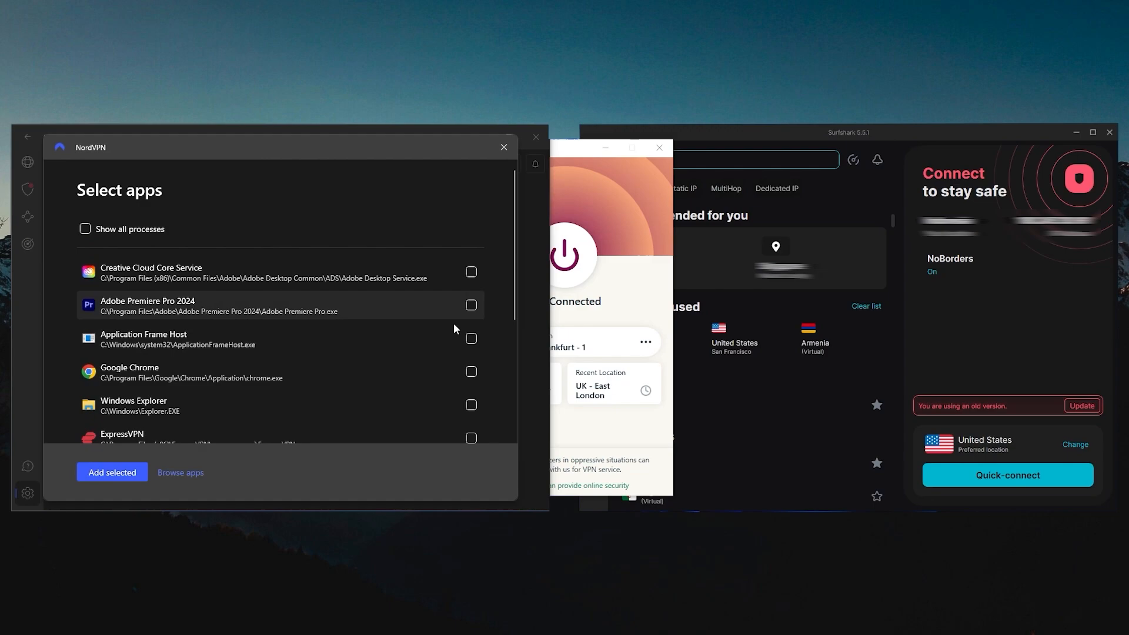
pyautogui.click(471, 272)
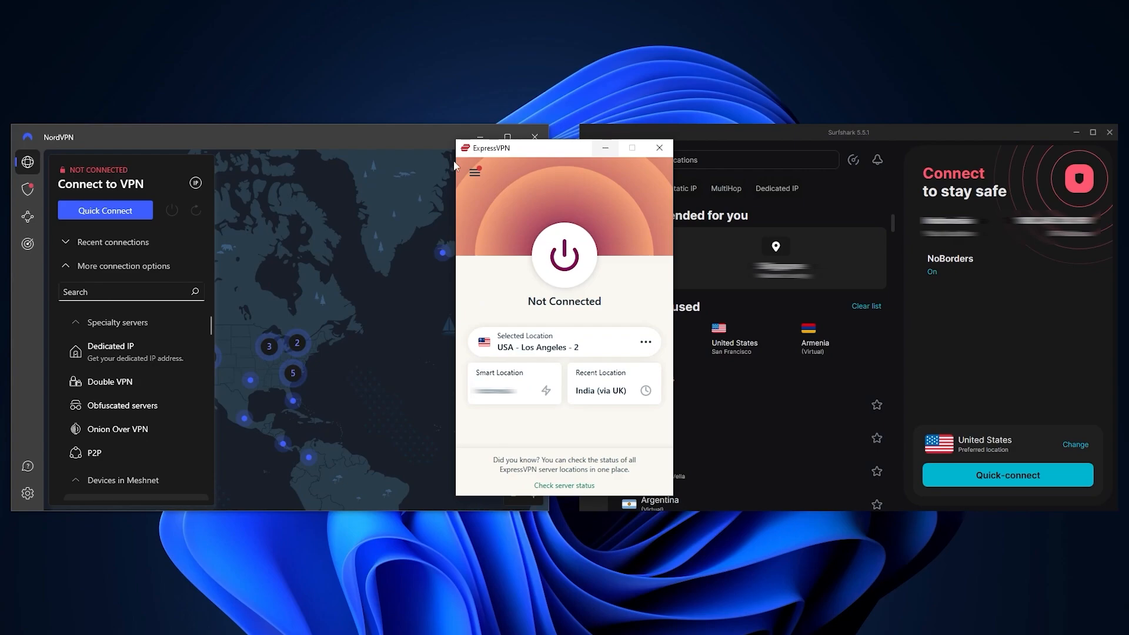
pyautogui.moveTo(564, 160)
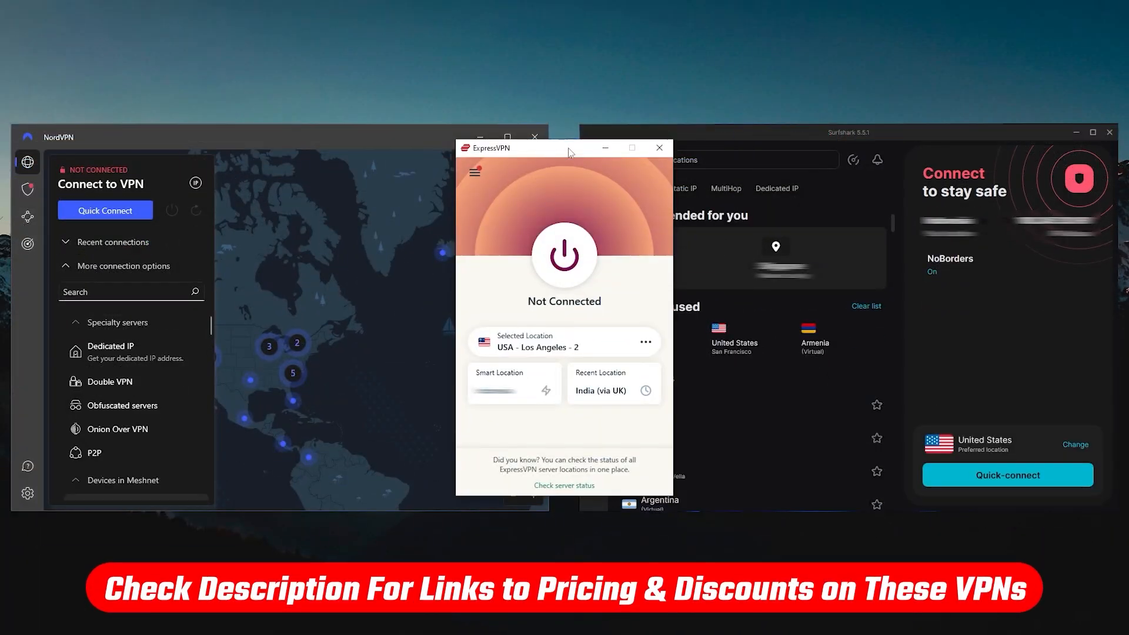
# - Open ExpressVPN Options, check Advanced Protection, then view the Protocol choices
pyautogui.scroll(-3)
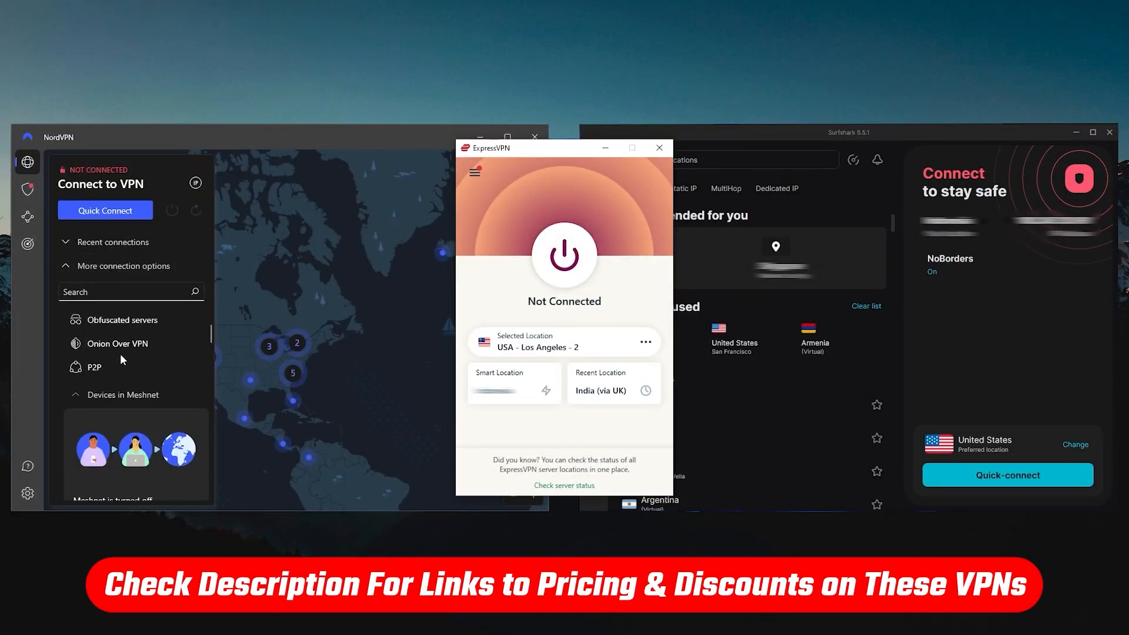
pyautogui.scroll(-3)
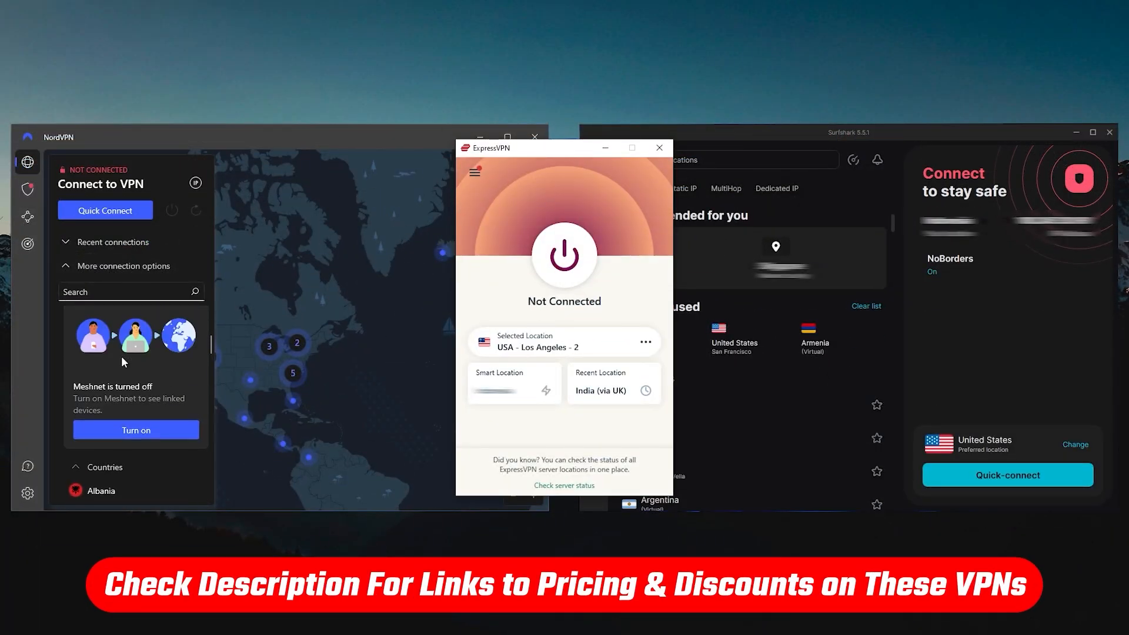
pyautogui.click(475, 172)
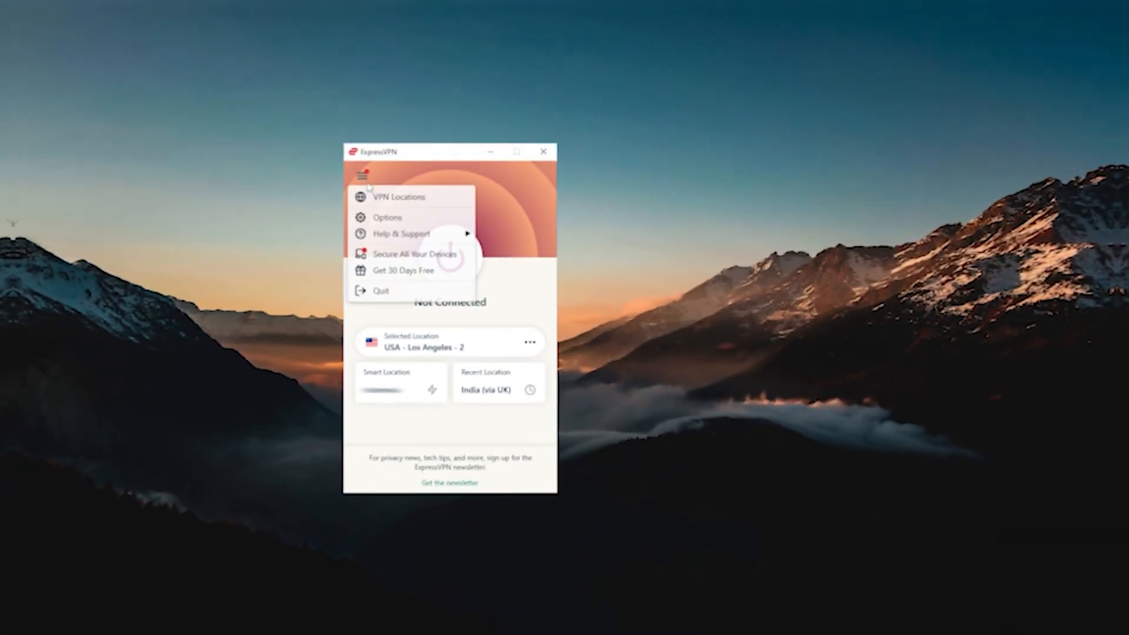
pyautogui.click(387, 217)
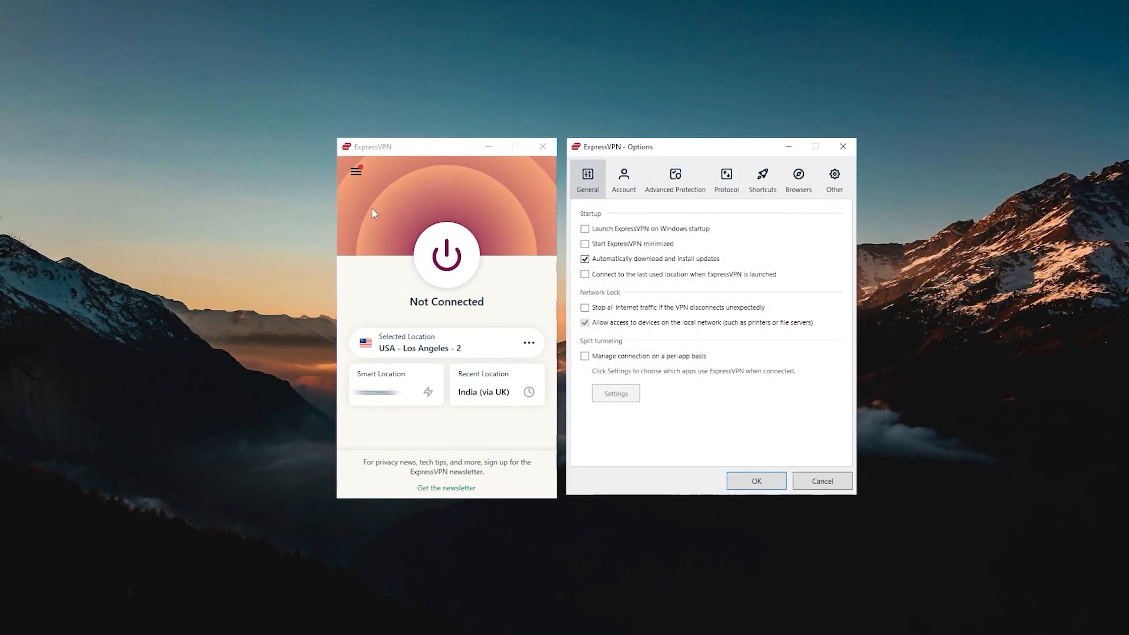
pyautogui.click(674, 178)
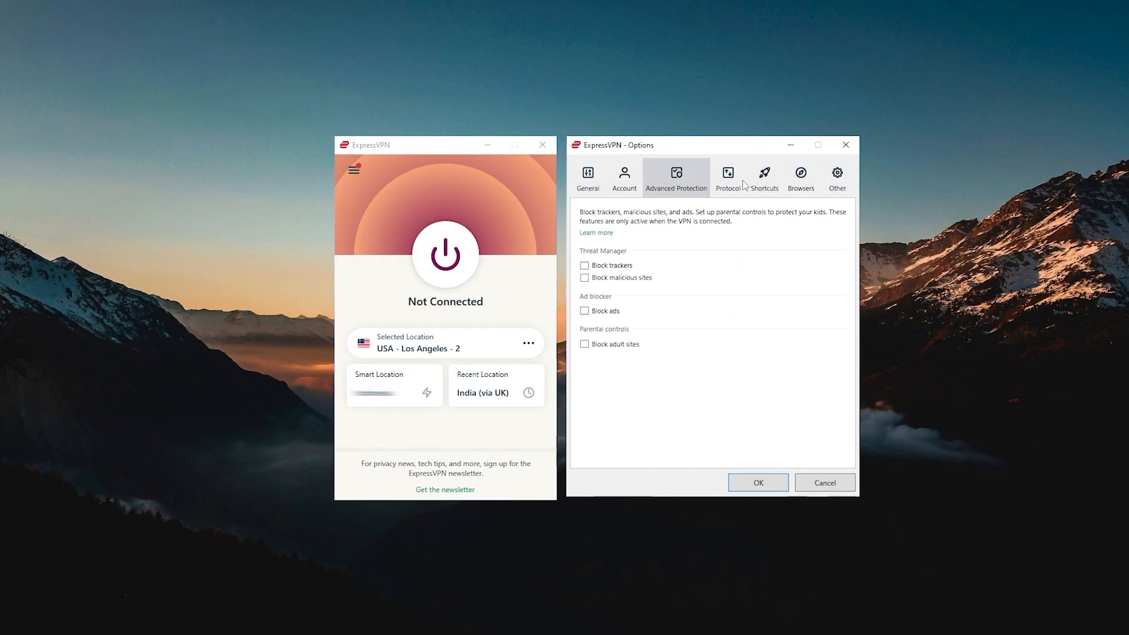
pyautogui.click(727, 176)
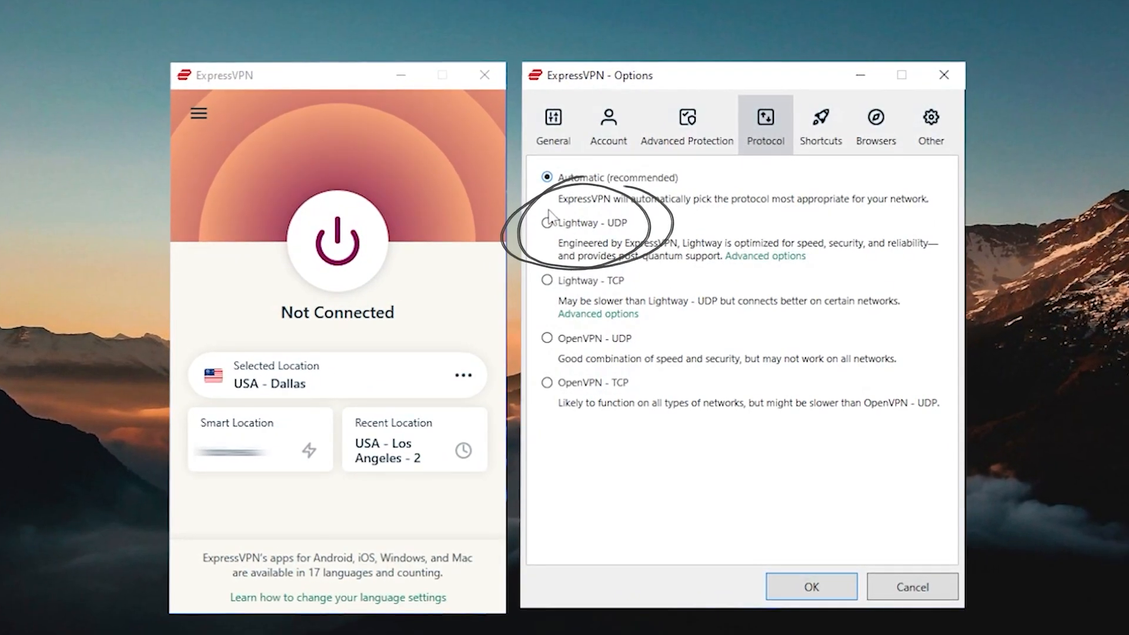
pyautogui.click(548, 221)
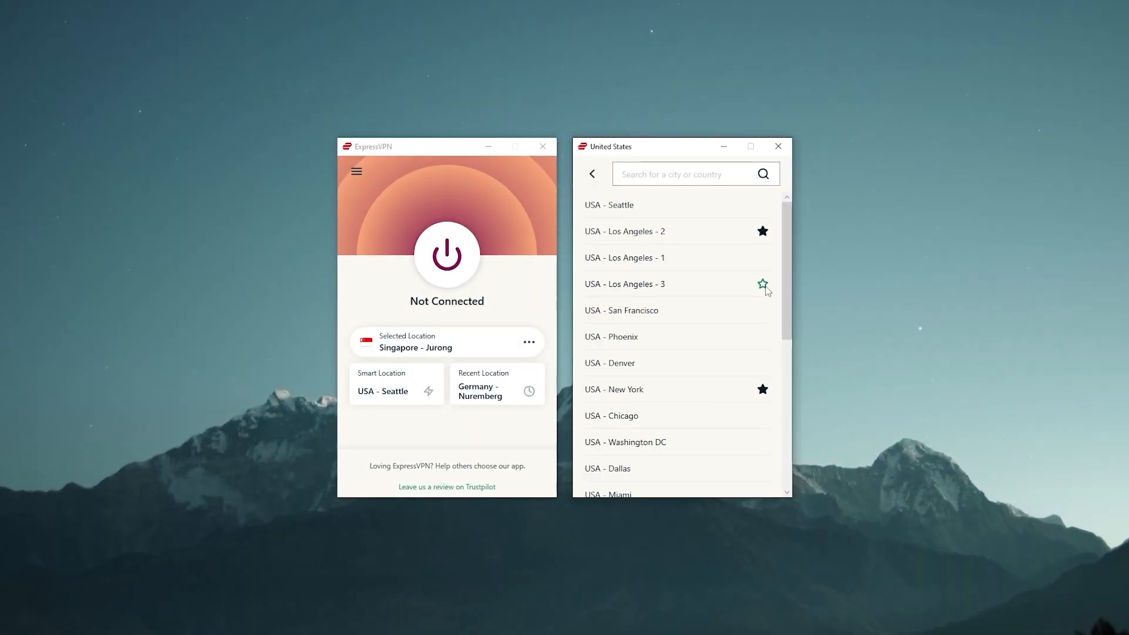
# - Browse ExpressVPN's United States cities, with New York and Los Angeles - 2 starred
pyautogui.scroll(-3)
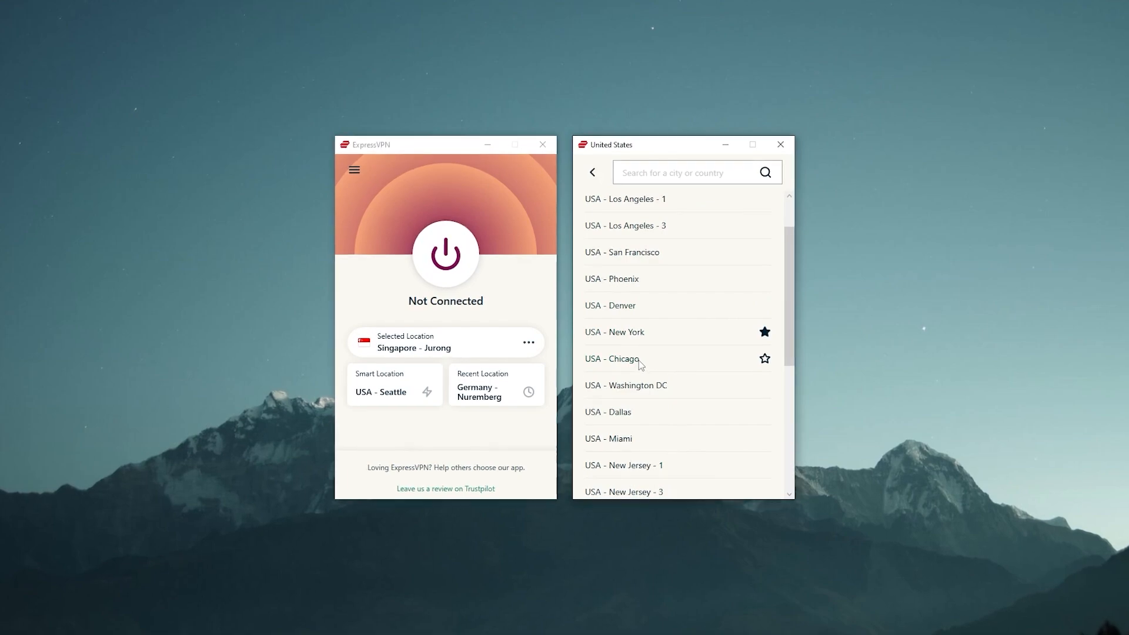
pyautogui.click(612, 359)
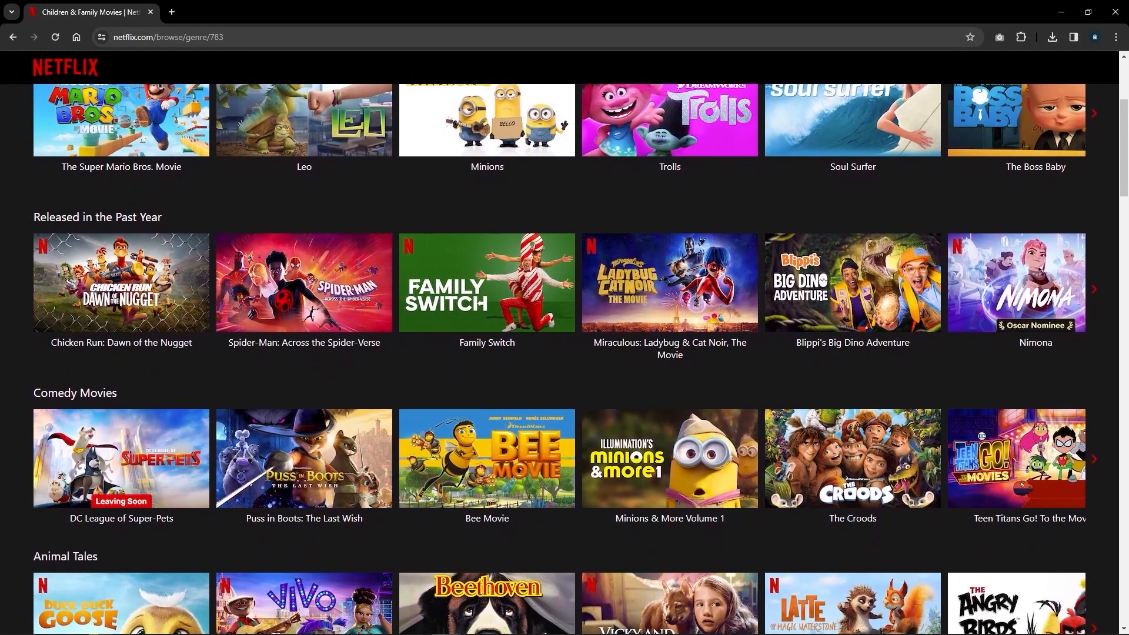
pyautogui.scroll(-3)
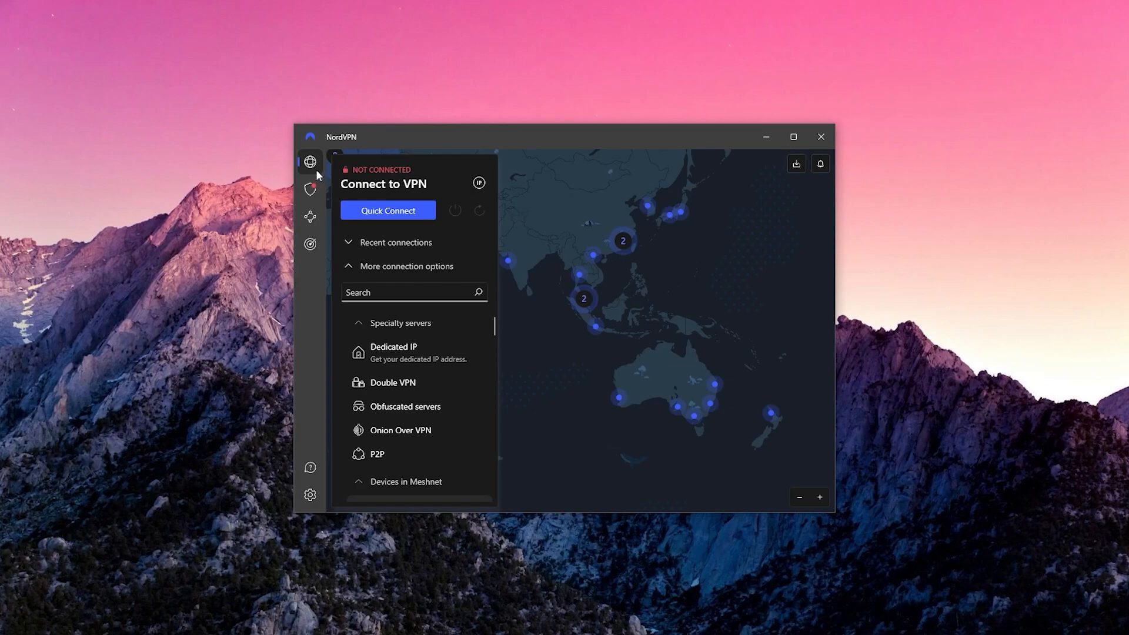
# - Check NordVPN's Kill Switch and Split tunneling settings, then scroll the Countries list
pyautogui.click(310, 495)
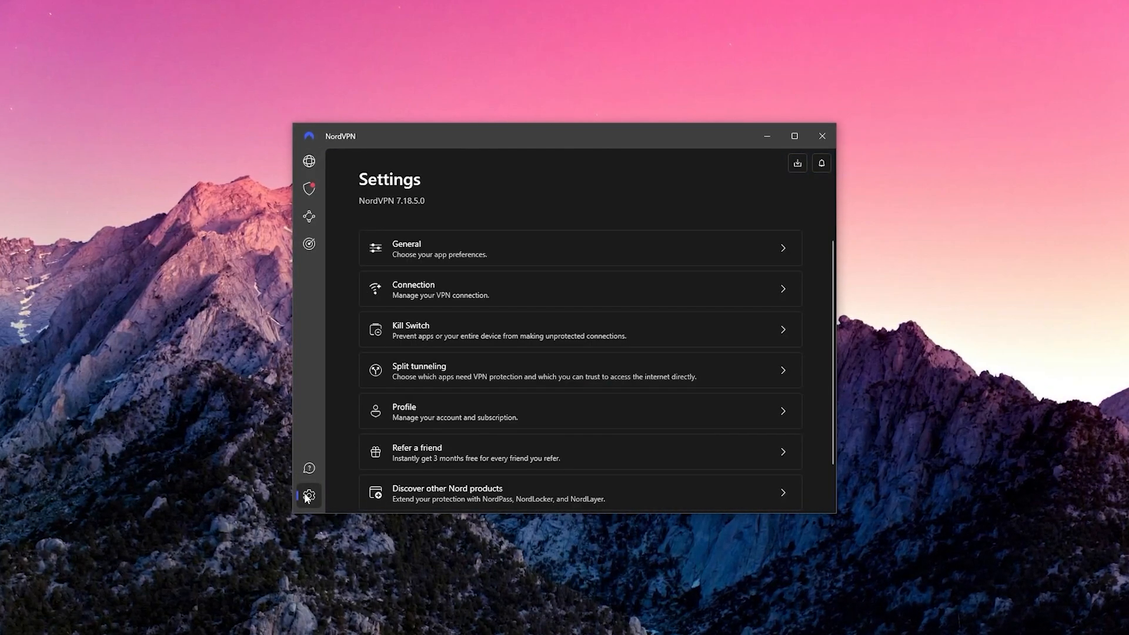
pyautogui.moveTo(468, 339)
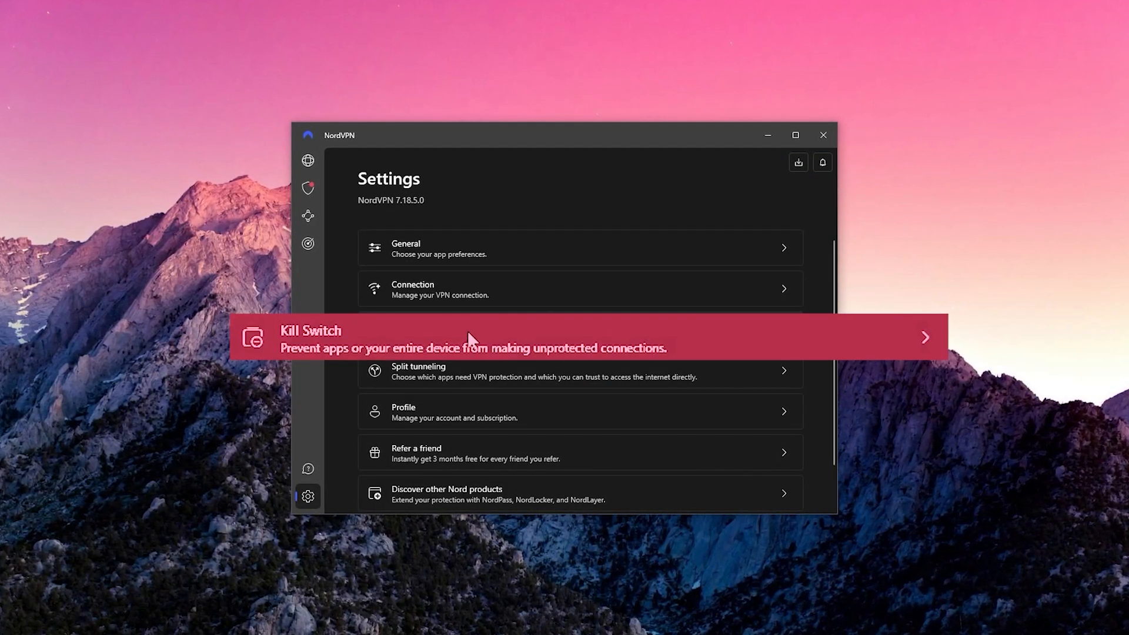
pyautogui.moveTo(407, 372)
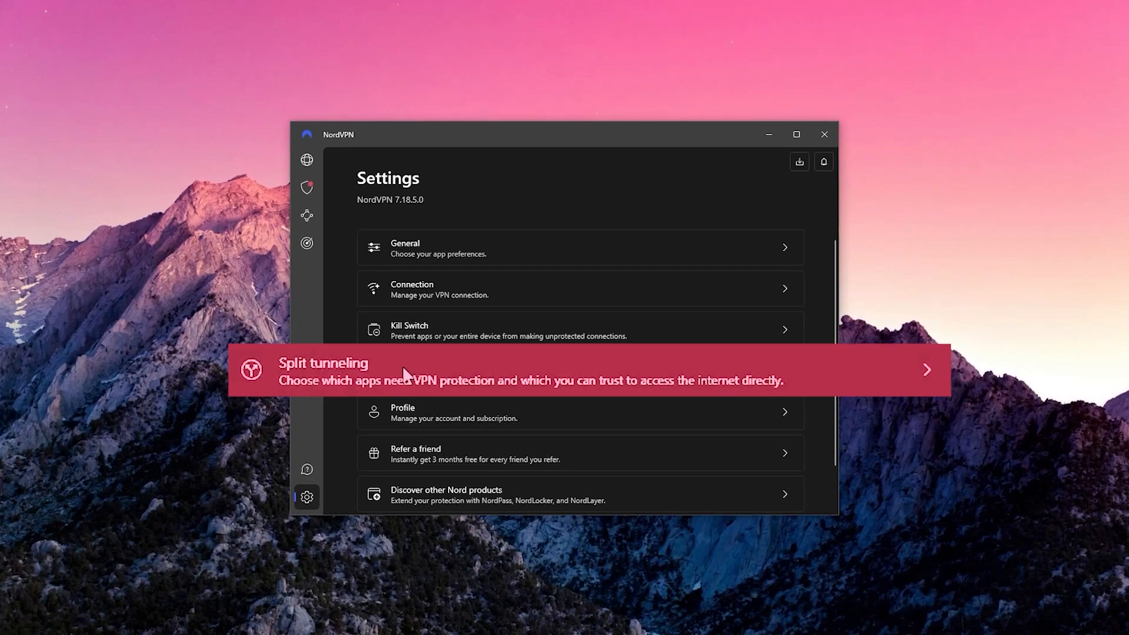
pyautogui.click(306, 159)
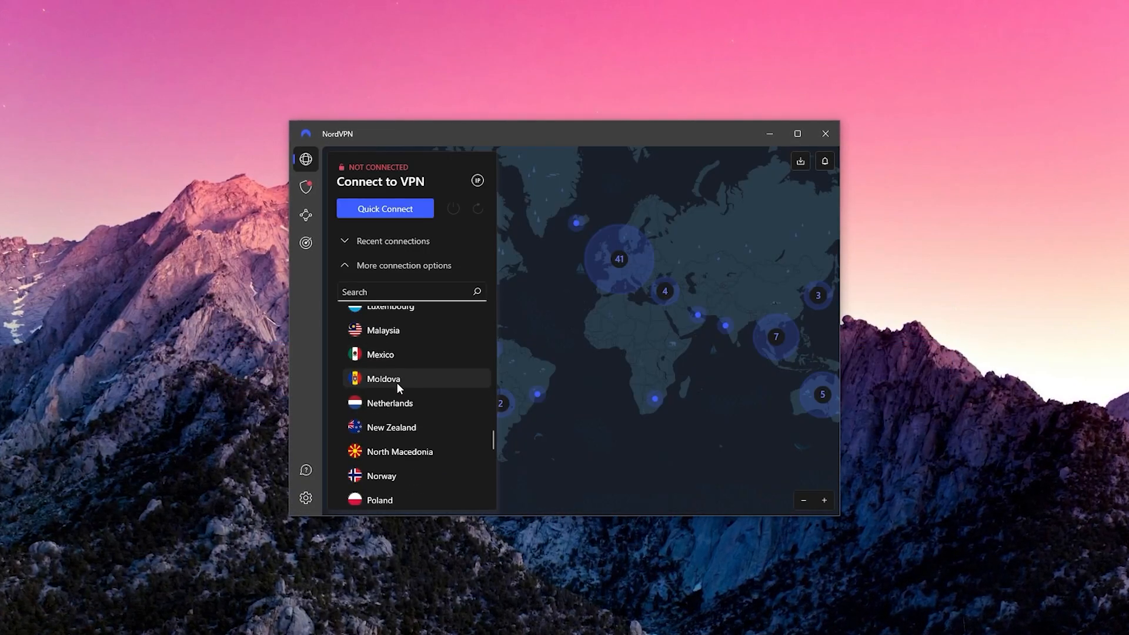
pyautogui.scroll(-3)
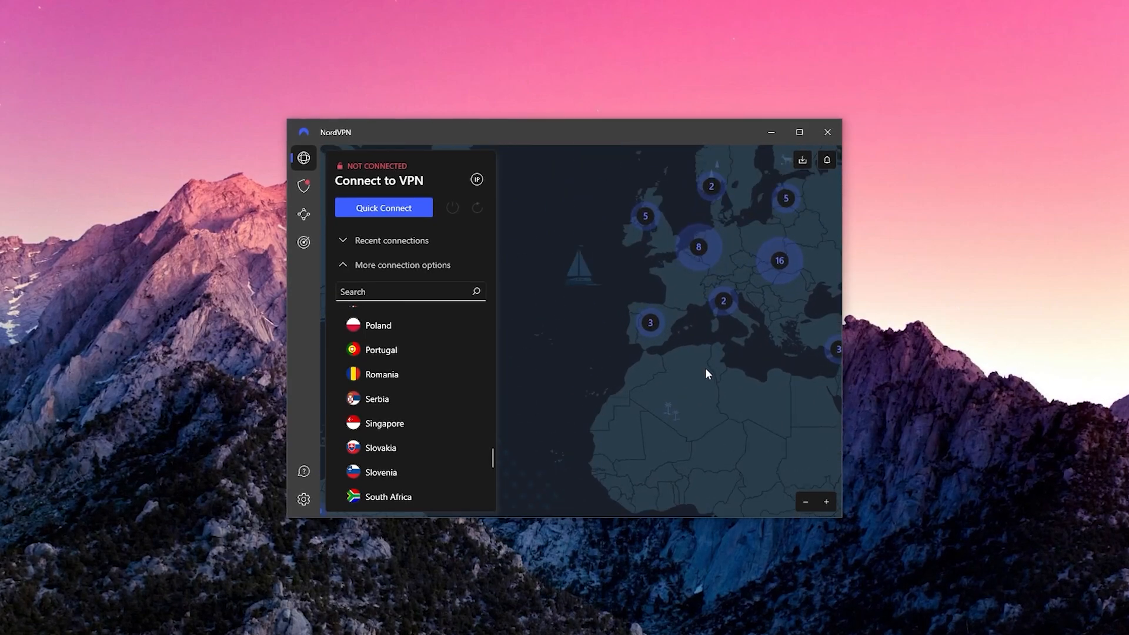
pyautogui.scroll(-3)
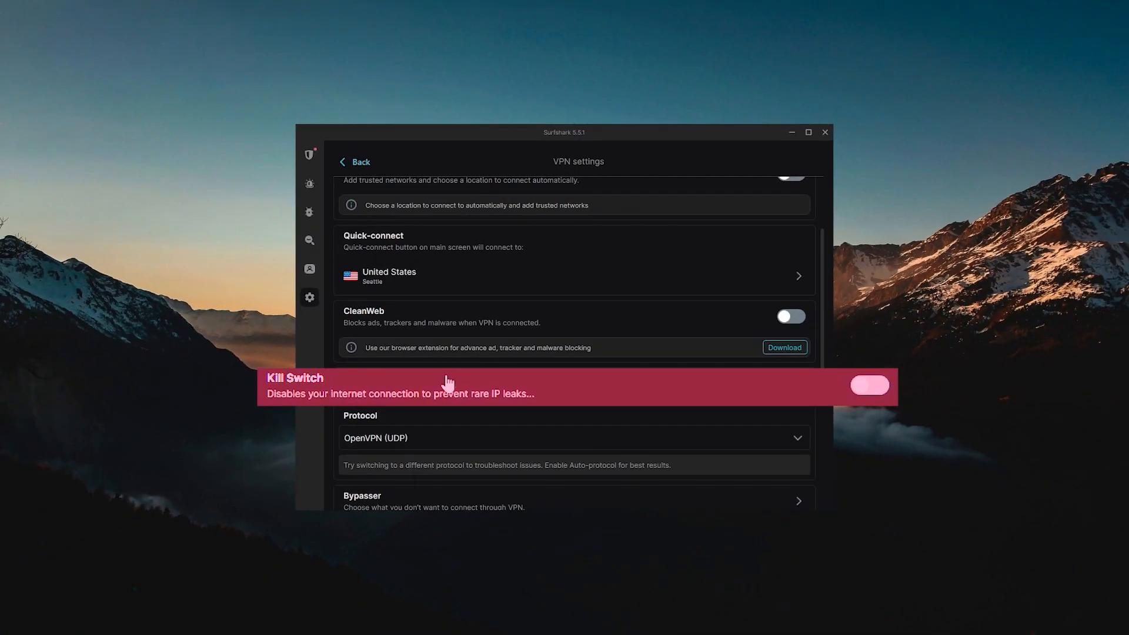
# - Confirm Surfshark's protocol switch to WireGuard and scroll the Locations list
pyautogui.scroll(-3)
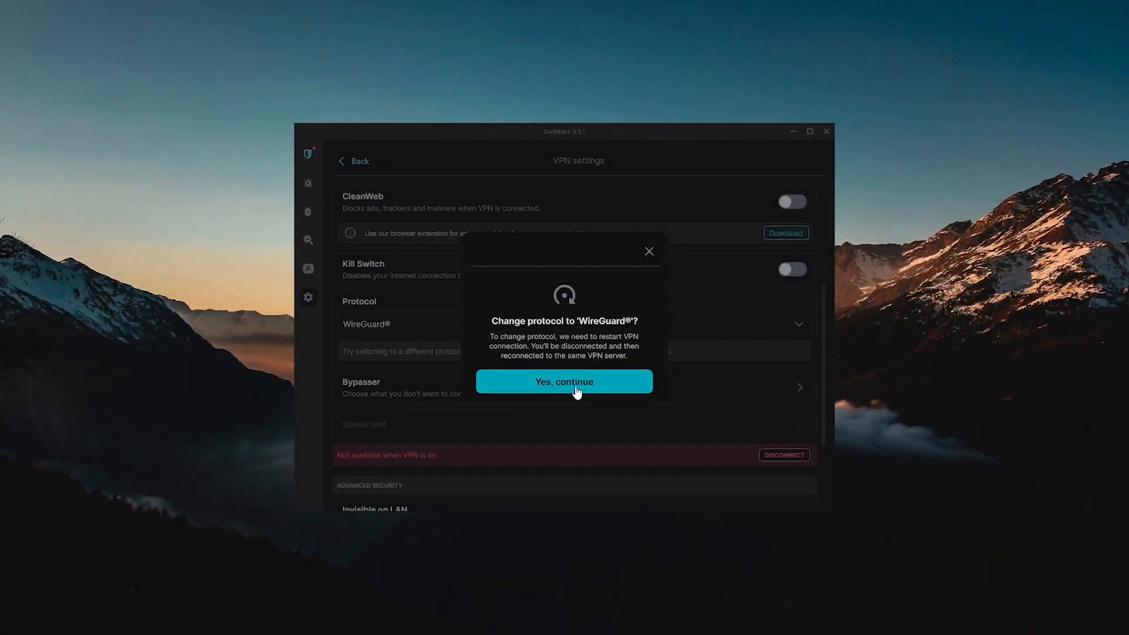
pyautogui.click(564, 382)
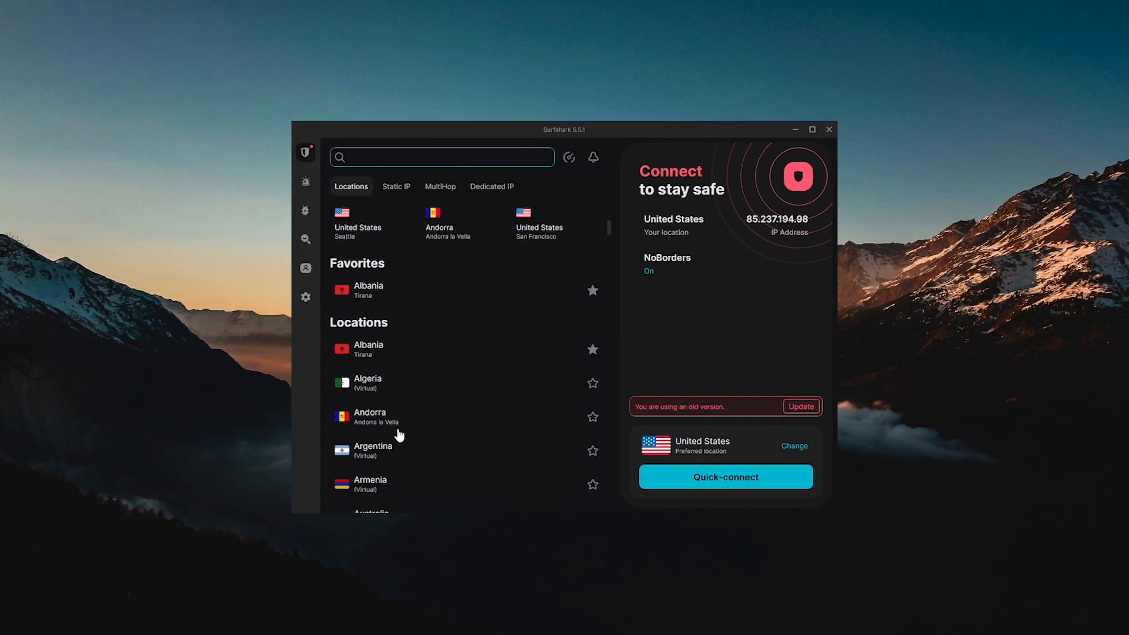
pyautogui.scroll(-3)
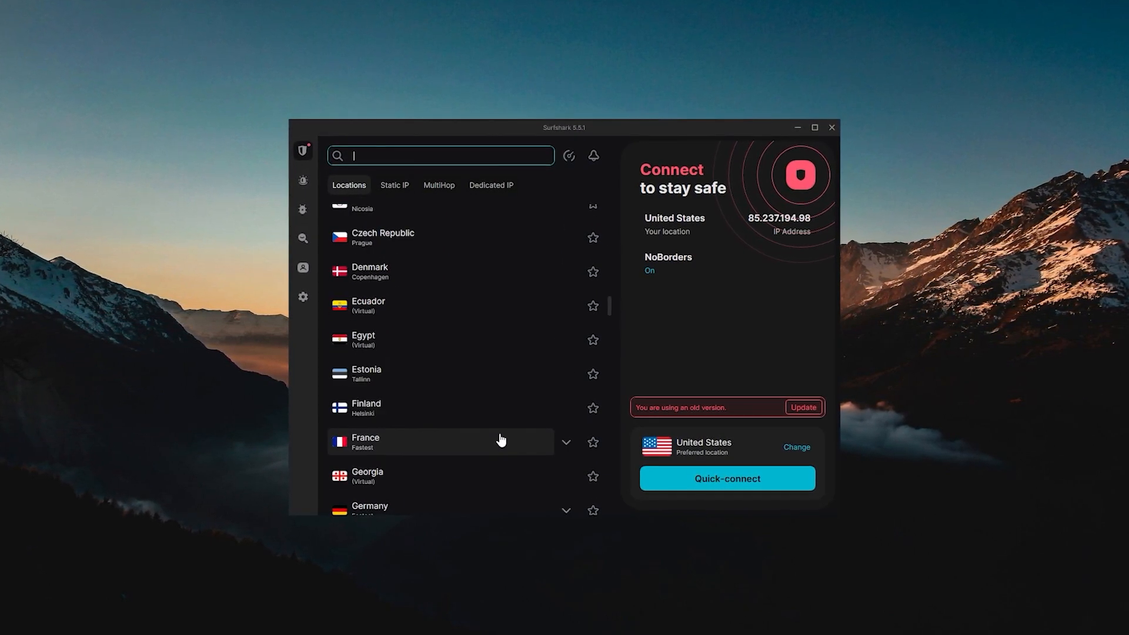